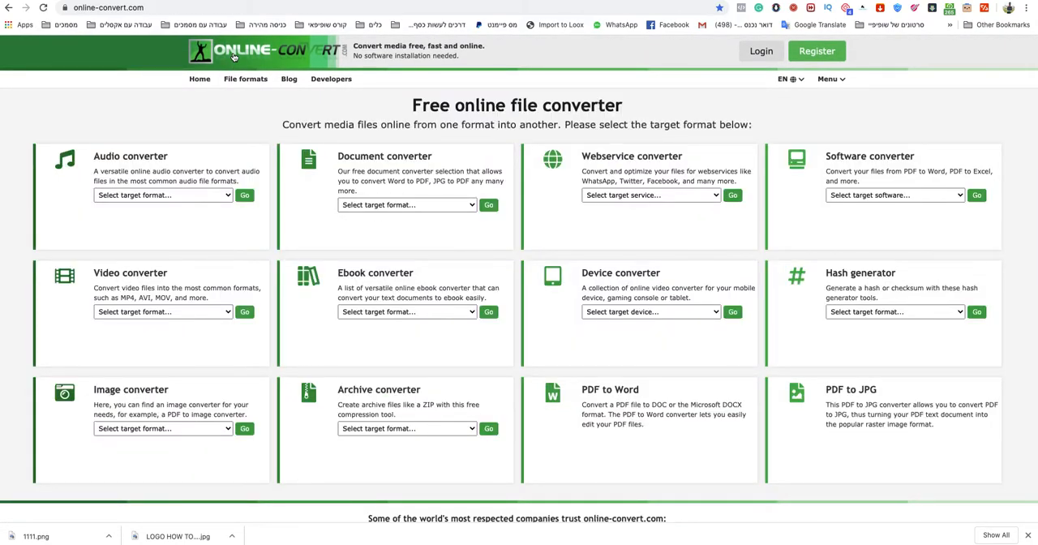
pyautogui.moveTo(399, 133)
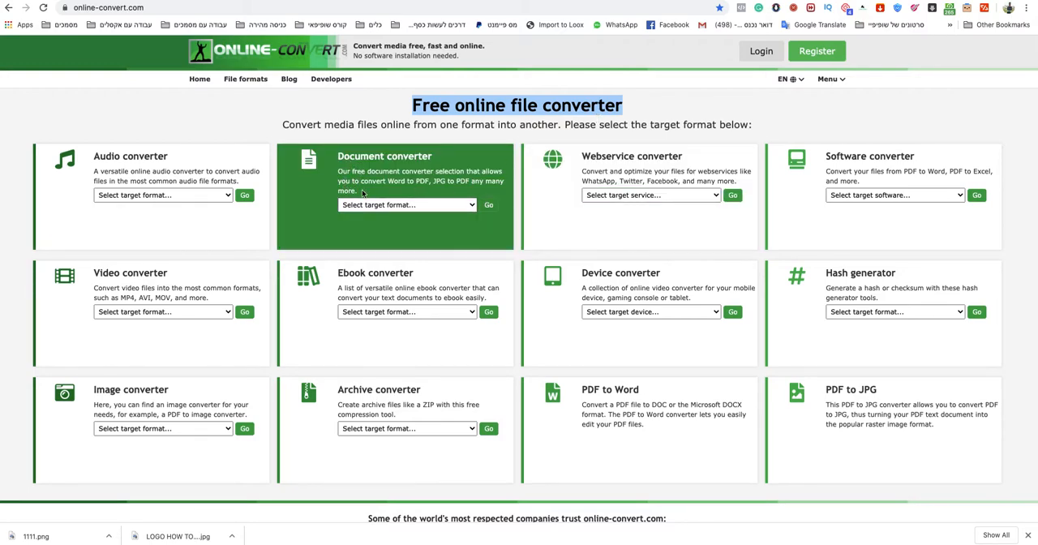
# Step: Choose 'Convert to PDF' as the Document converter target and go to that page
pyautogui.click(407, 204)
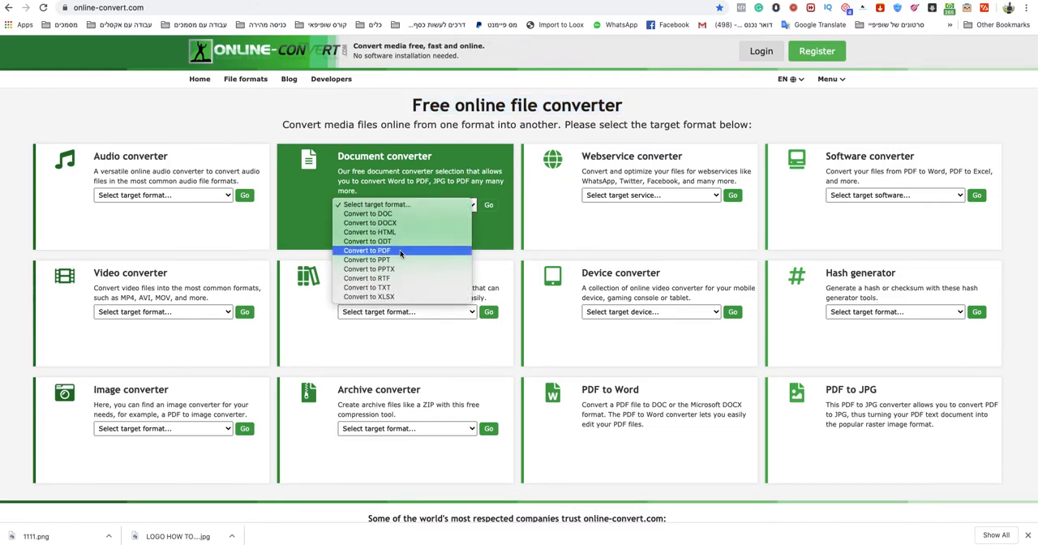
pyautogui.click(367, 250)
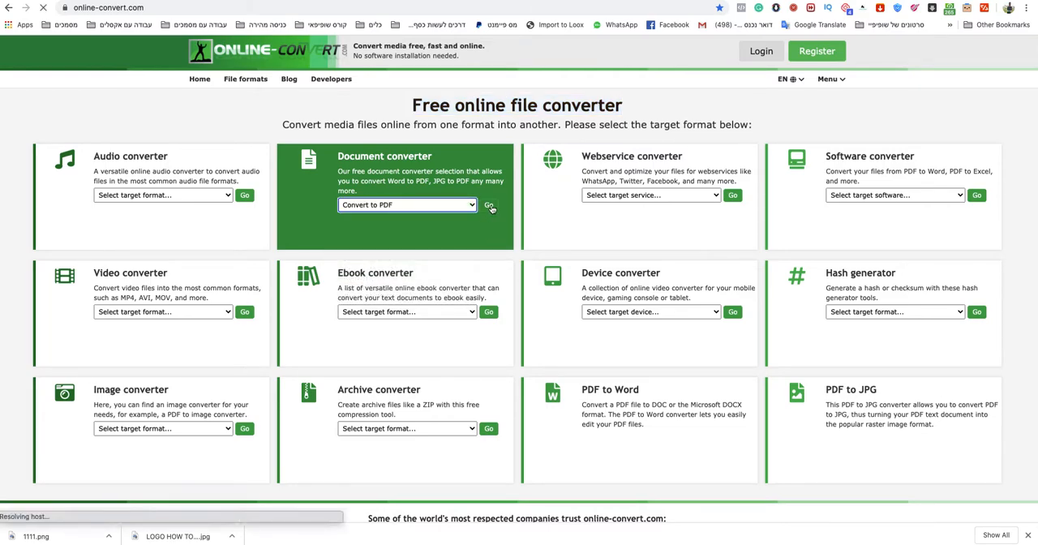
pyautogui.click(486, 204)
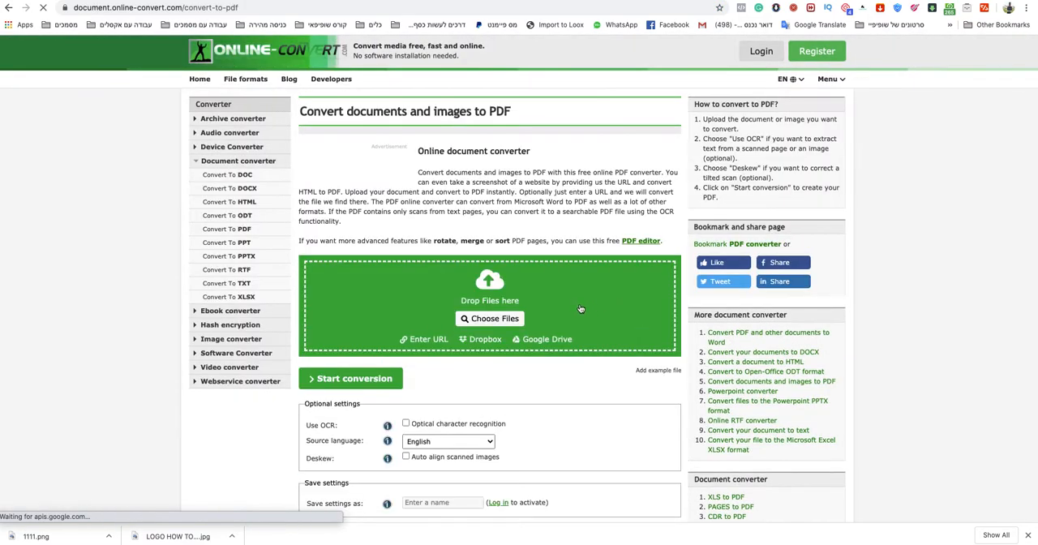
# Step: Upload LOGO HOW TO METHOD.webp and start its conversion to PDF
pyautogui.scroll(-3)
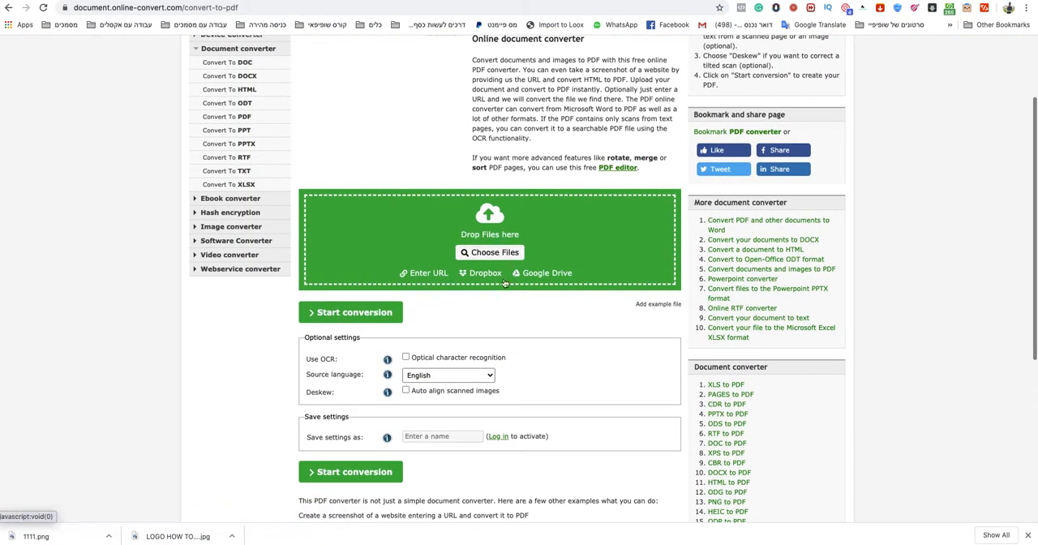
pyautogui.click(490, 253)
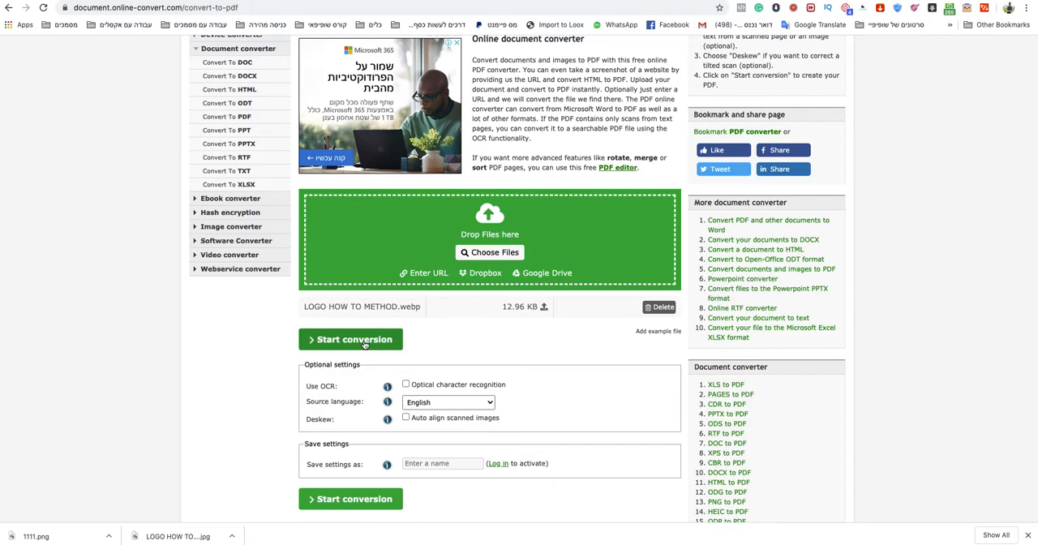
pyautogui.click(351, 339)
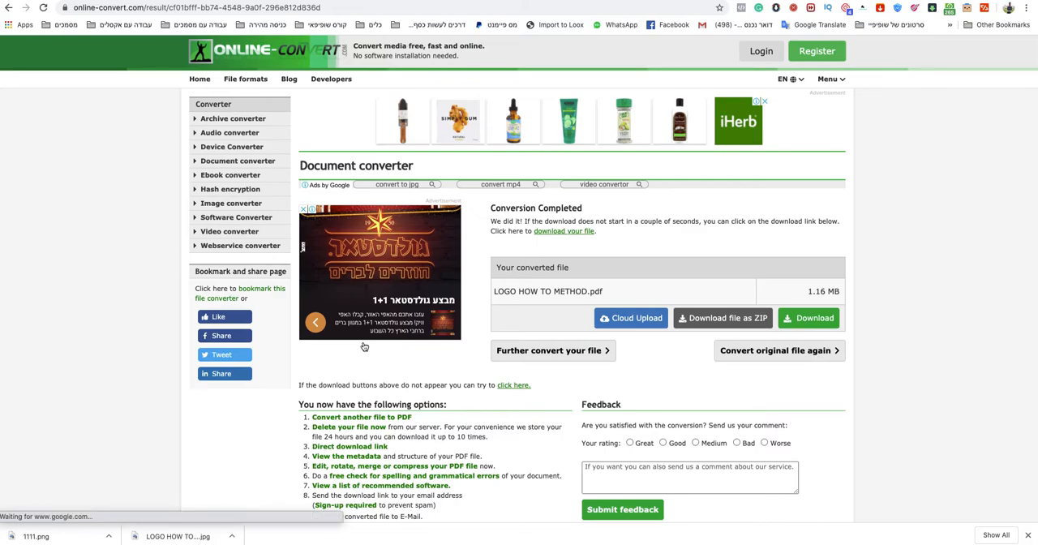
# Step: Download LOGO HOW TO METHOD.pdf and save it to the Downloads folder
pyautogui.click(808, 318)
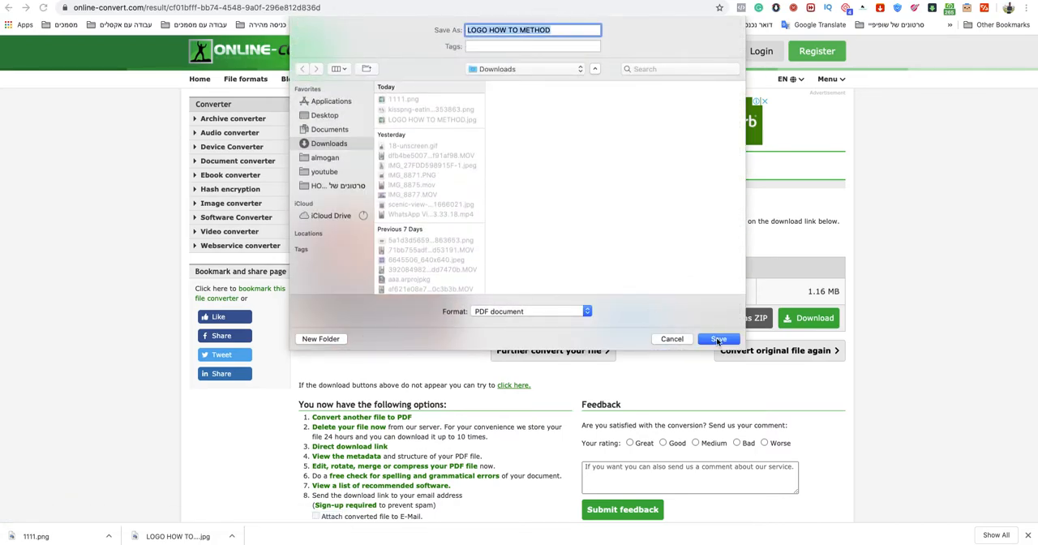
pyautogui.click(717, 339)
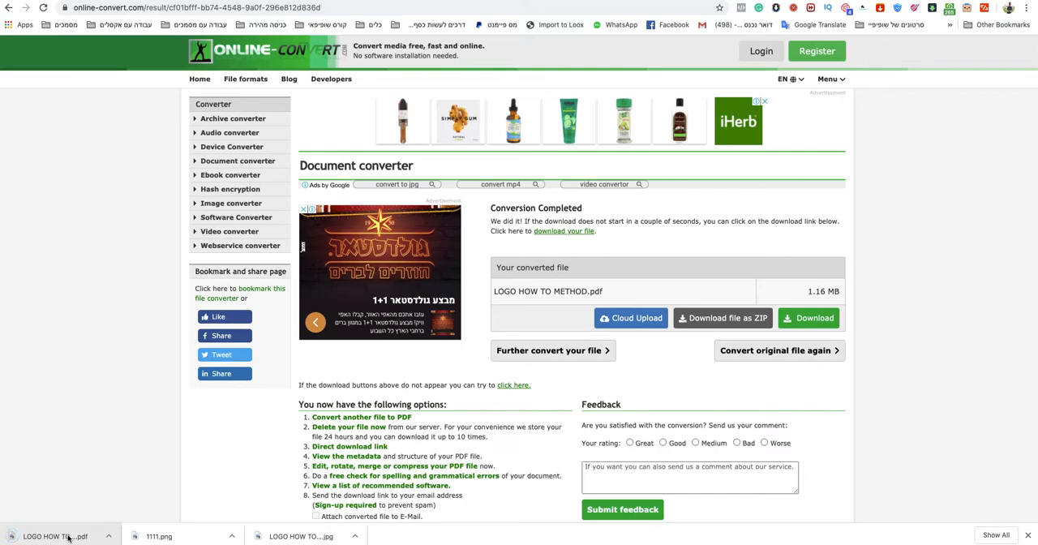